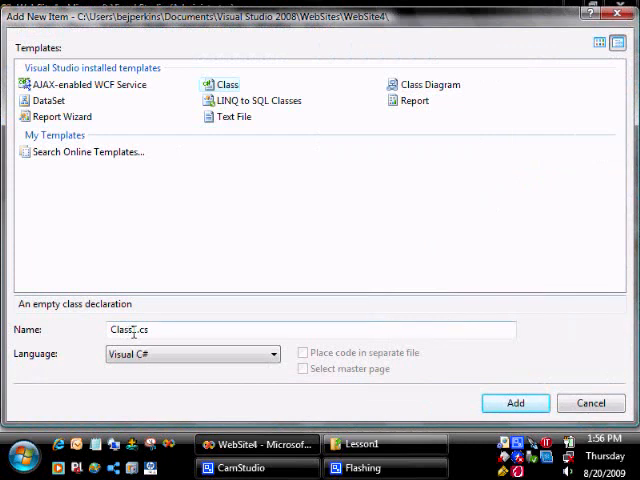
Add a new C# class file named CompanyDAC.cs to the website's App_Code folder
text(CompanyDAC)
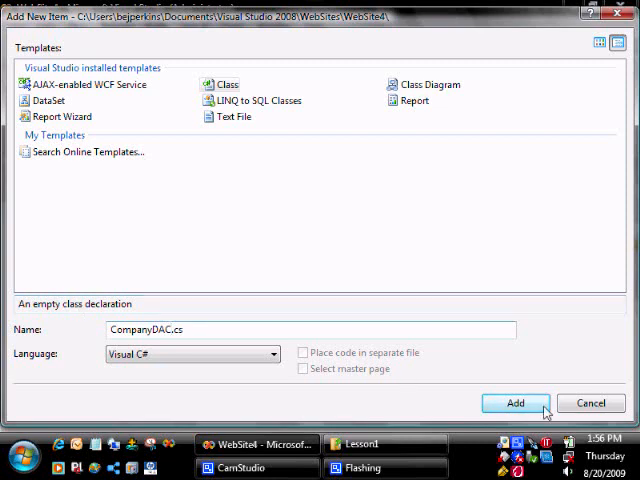
click(515, 403)
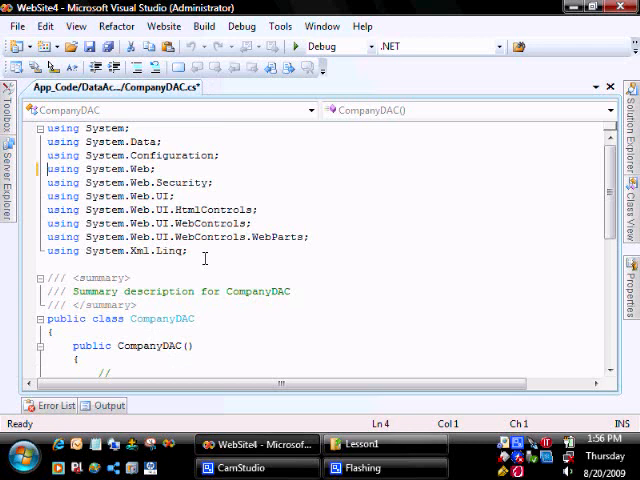
Replace the System.Xml.Linq import with System.Data.SqlClient; make CompanyDAC public sealed in namespace Lesson1
key(Delete)
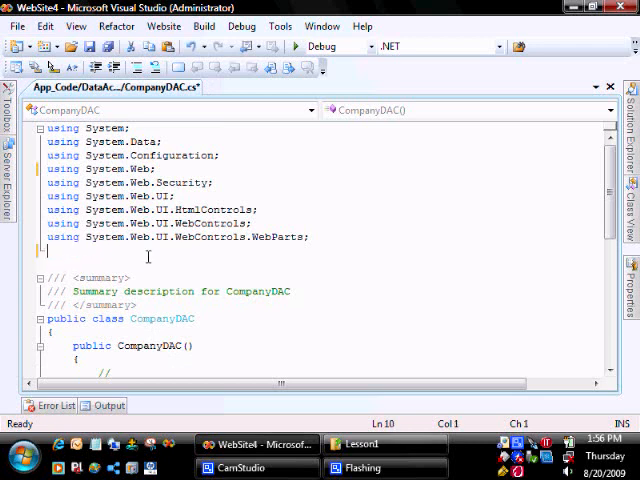
text(using)
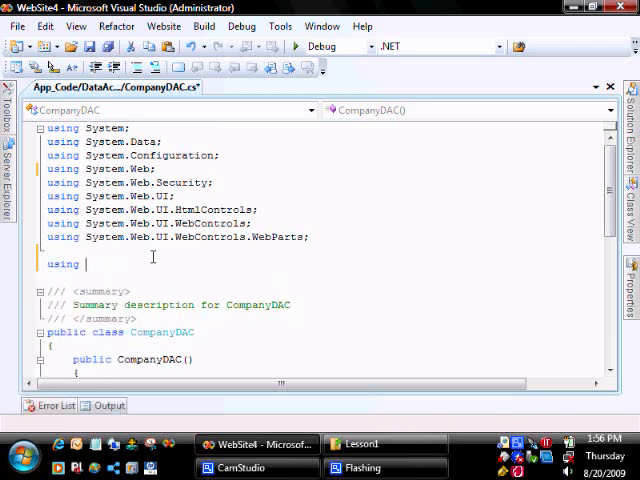
text(System.Data.SqlClient;)
click(123, 332)
text( sealed)
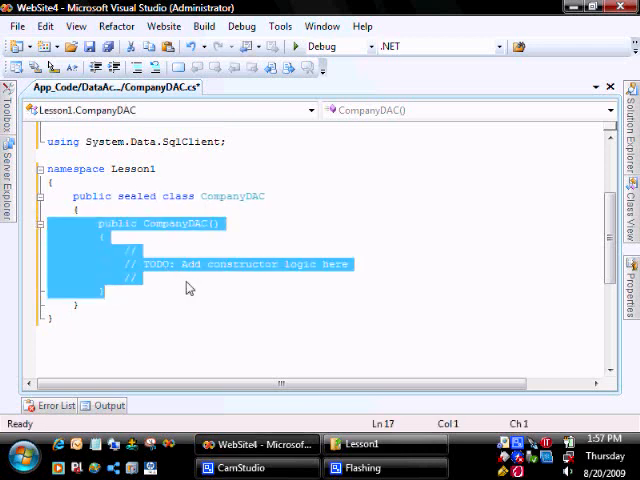
Replace the default constructor with an empty public static SqlDataReader GetCompanyInformation() method
key(Delete)
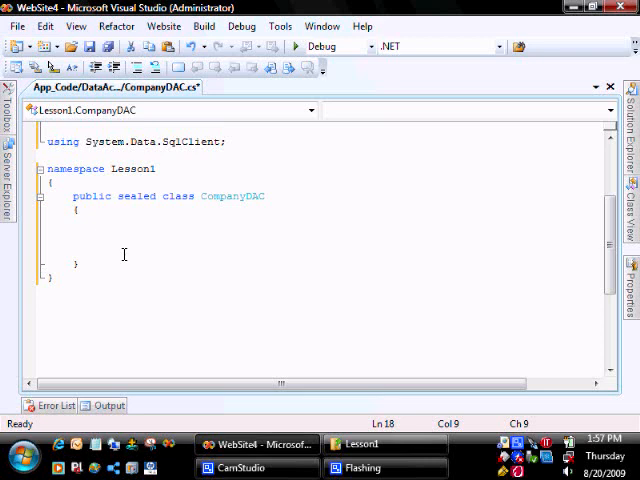
text(public static)
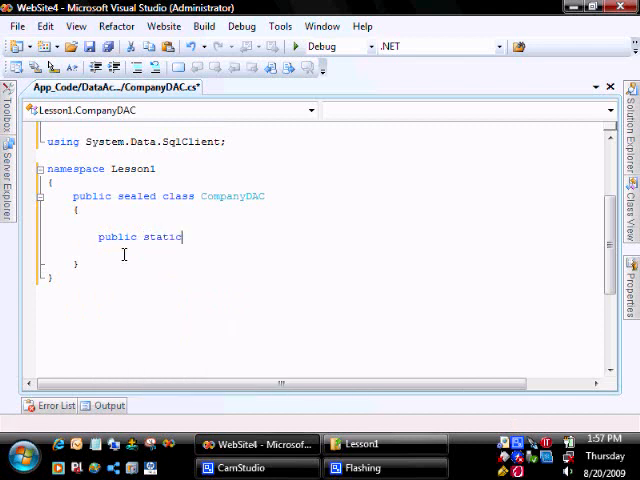
text(sq)
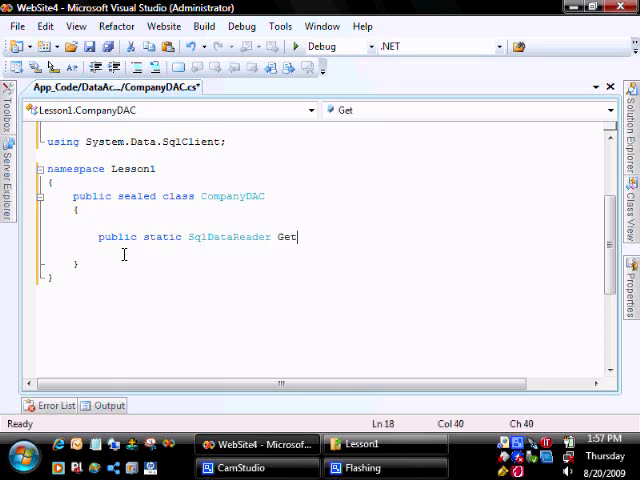
text(Compan)
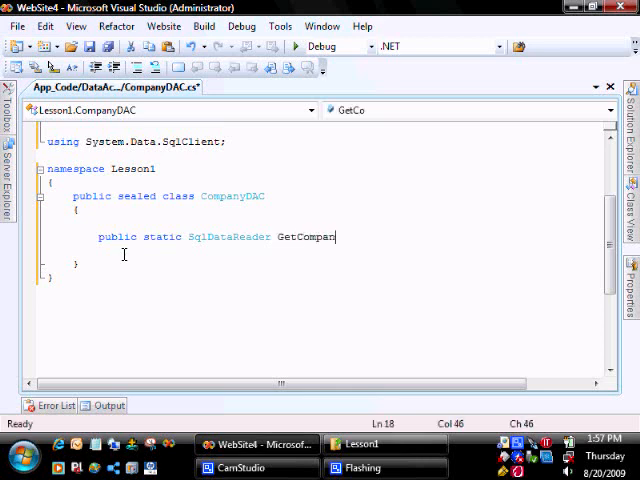
text(yInform)
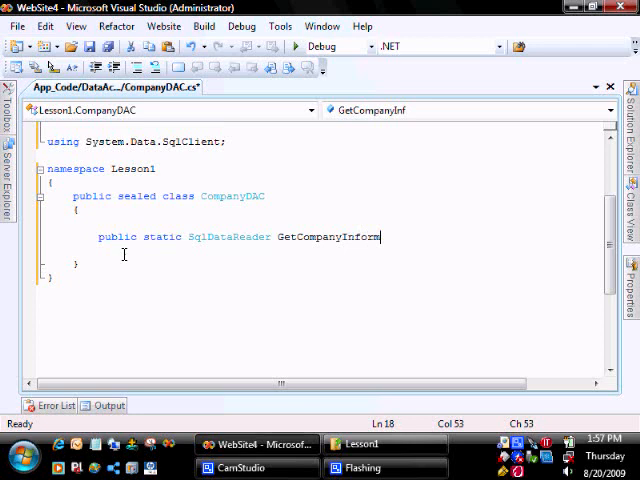
text(ation())
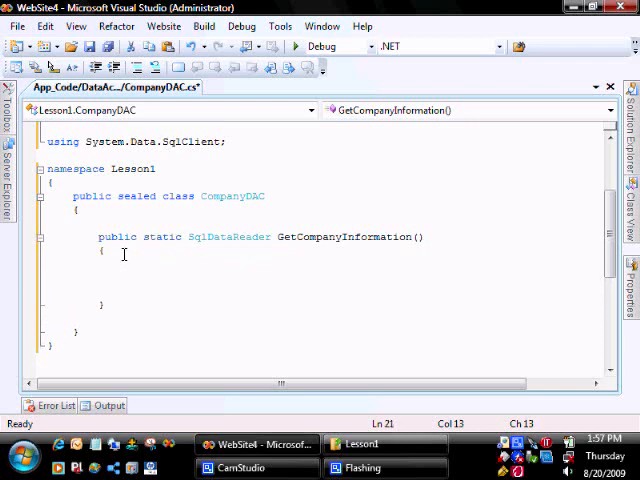
Declare a SqlDataReader reader and a sql string holding "SELECT * FROM COMPANY"
text(SqlDataReader)
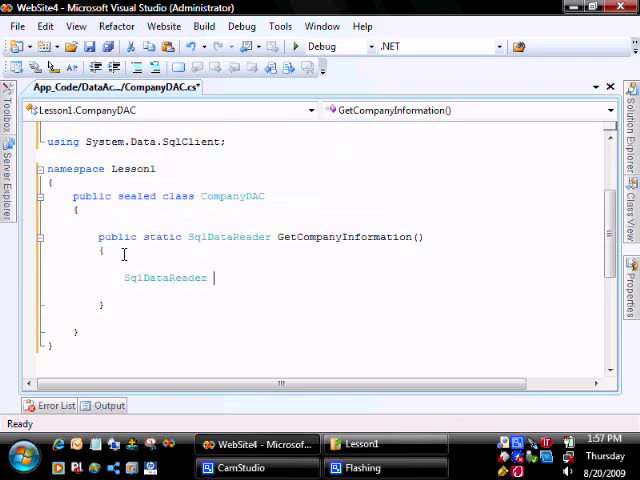
text(reader;)
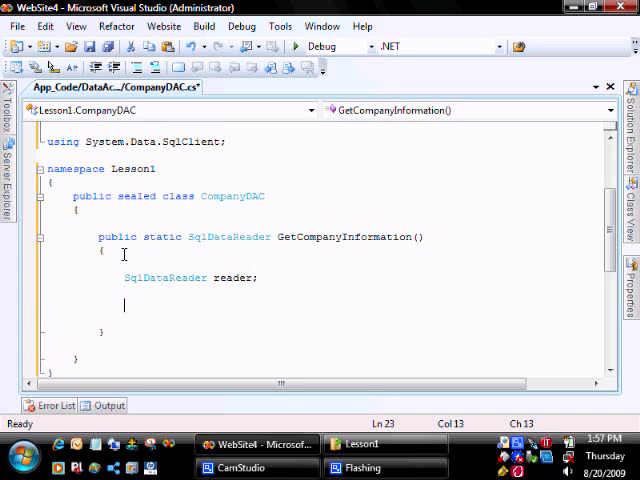
text(string sql)
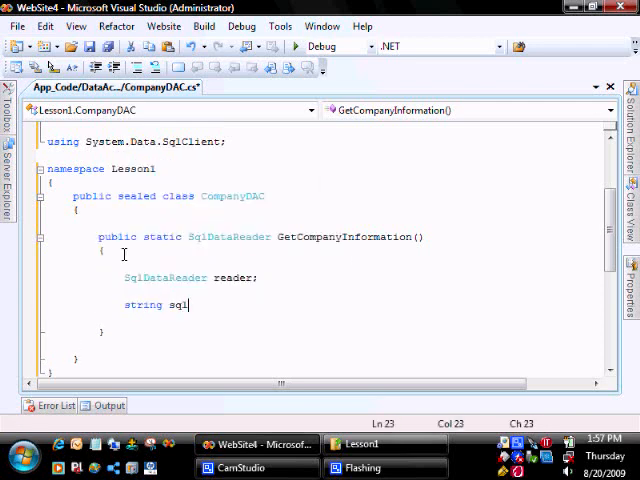
text(= "S)
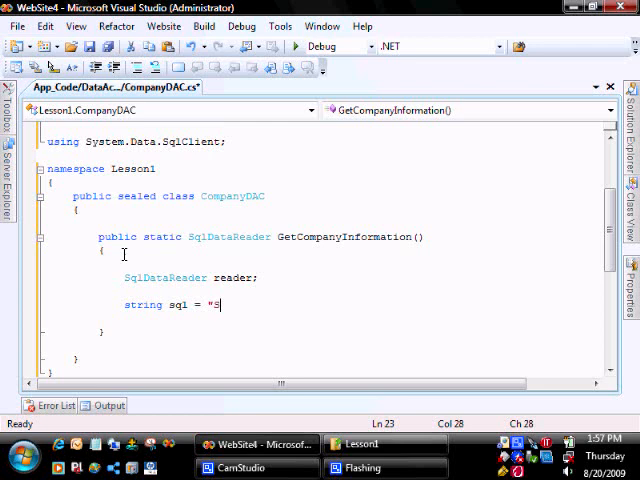
text(ELECT * FROM COMPAN)
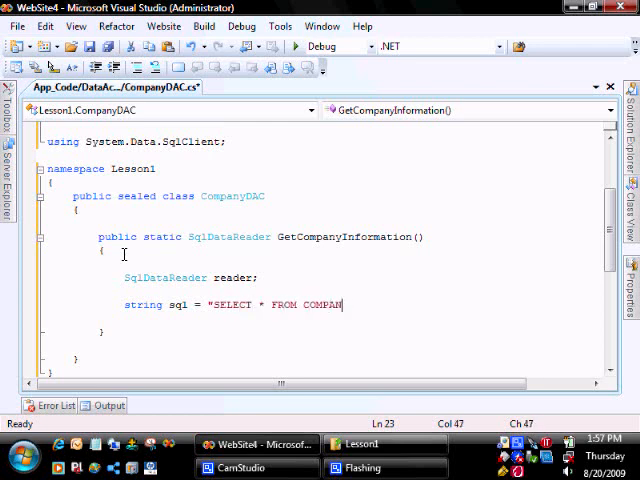
text(Y";)
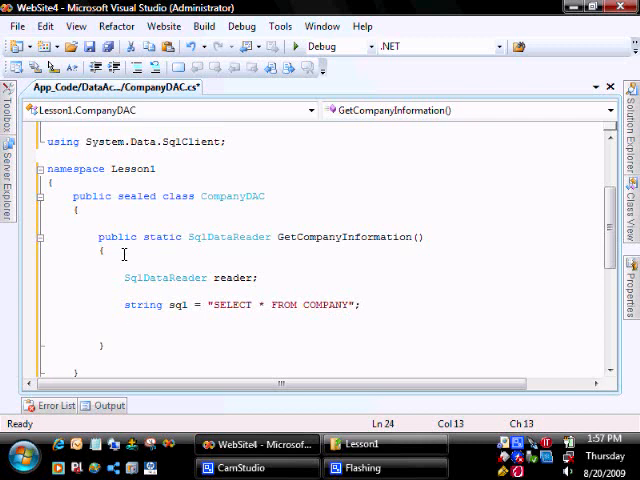
Add a using block creating a SqlCommand from sql and ConnectionManager.GetConnection()
text(using)
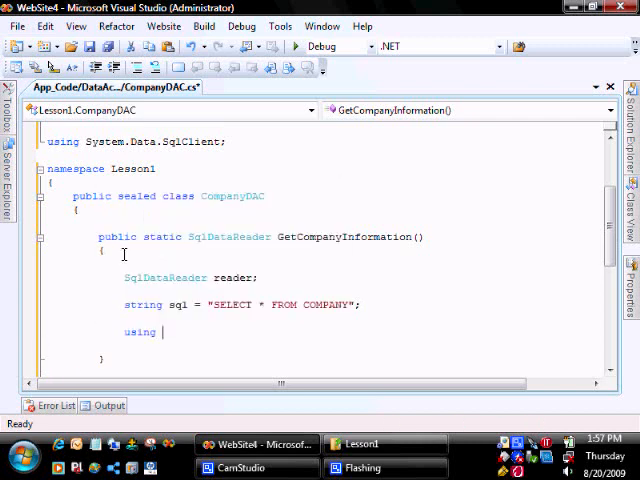
text(()
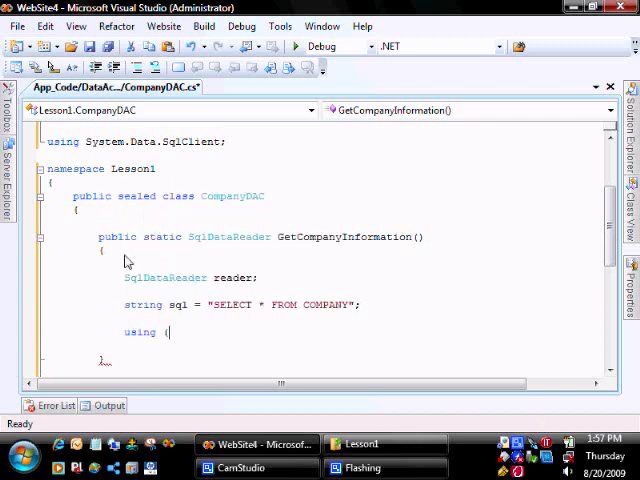
text(sqlc)
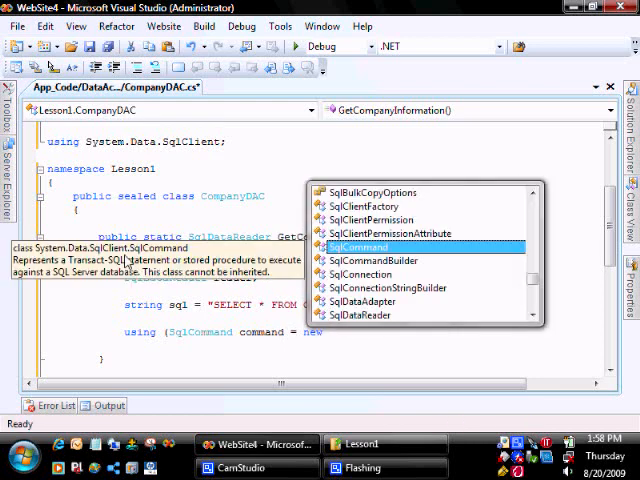
text((sql,)
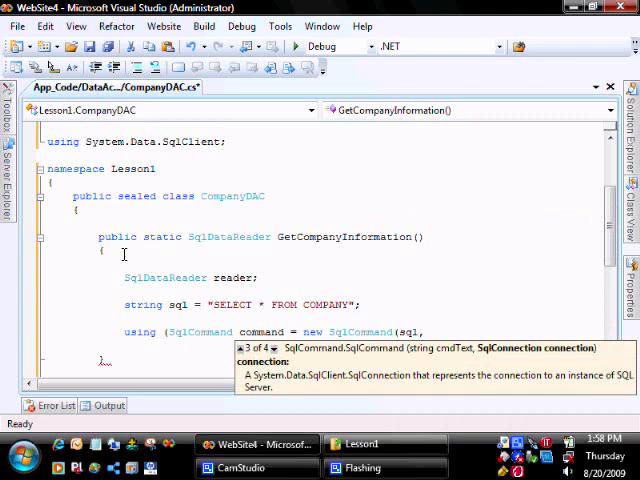
text(ConnectionManager.GetConnec)
text({)
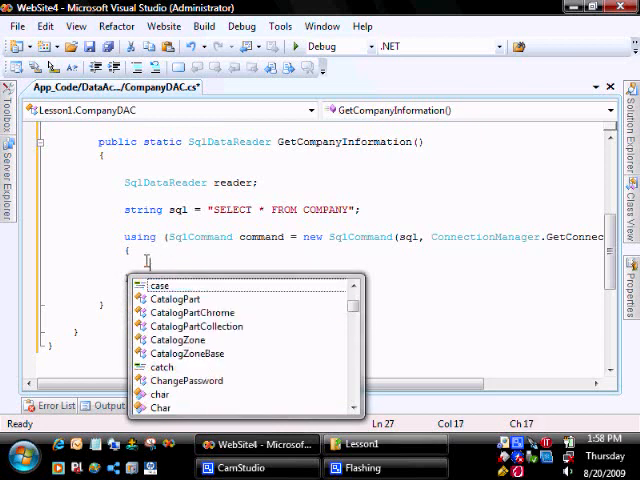
Assign reader = command.ExecuteReader(CommandBehavior.SingleResult | CommandBehavior.CloseConnection) inside the using block
text(reader)
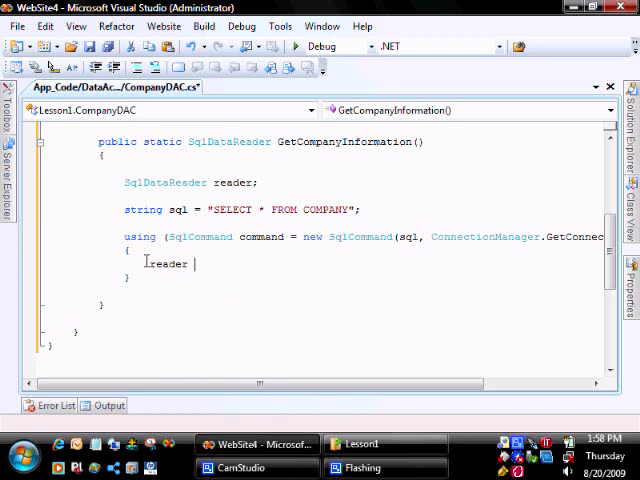
text(= command.ExecuteReader)
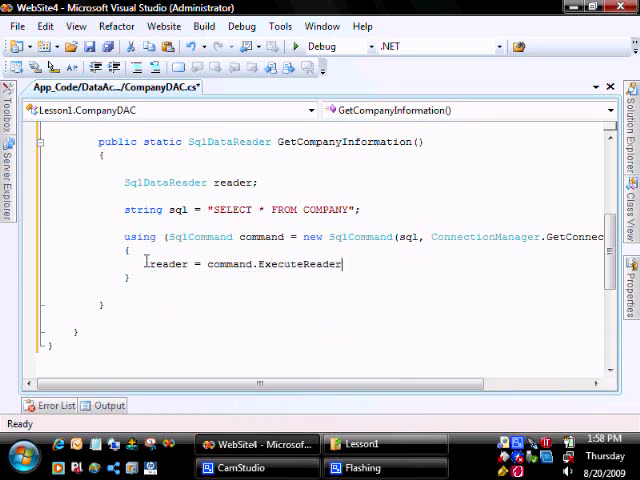
text((Comm)
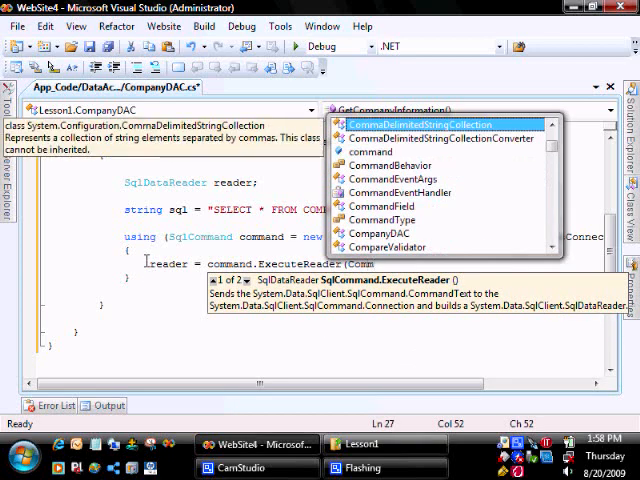
key(Escape)
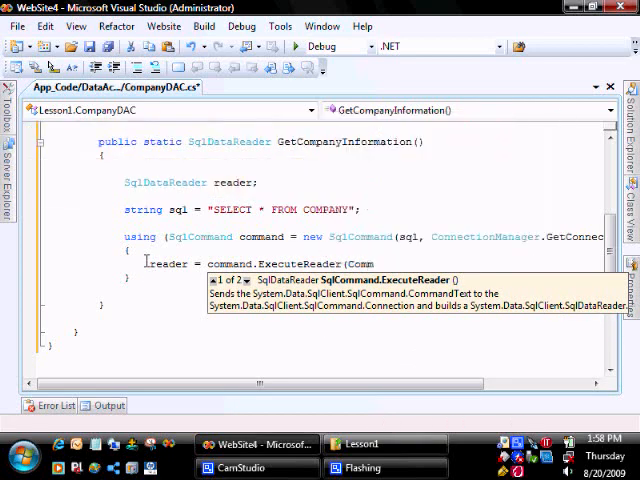
text(CommandBehavior.SingleResult | CommandBehavior)
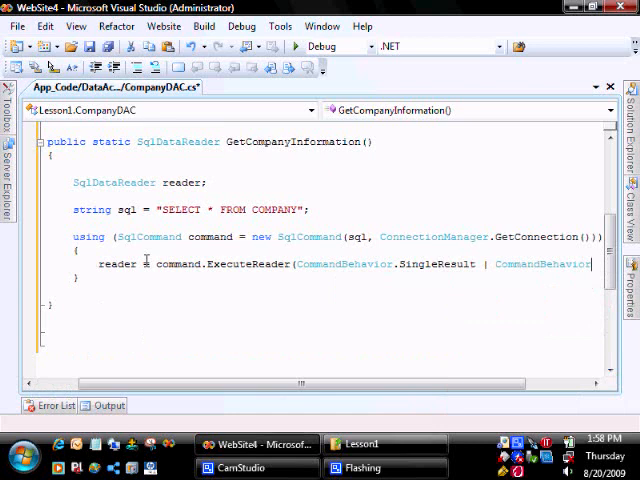
text(CloseConnection)
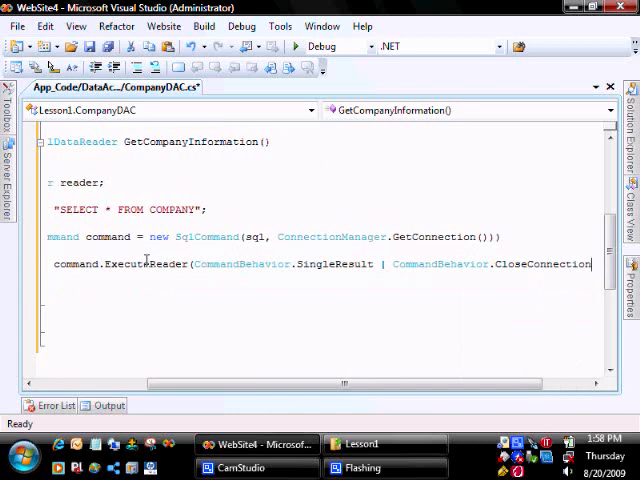
scroll(right, 3)
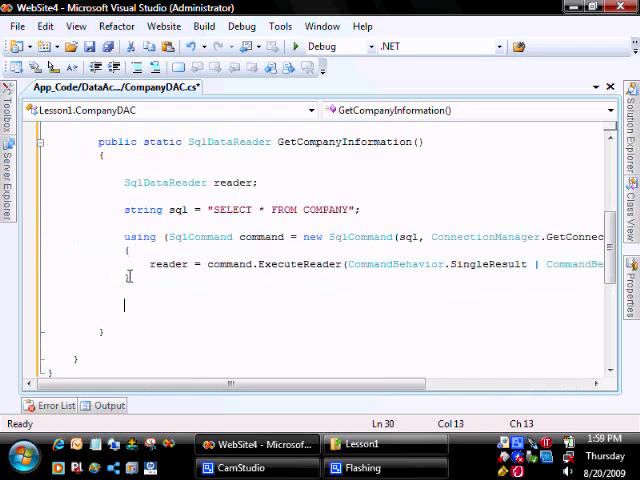
Add return reader; after the using block in GetCompanyInformation
text(return)
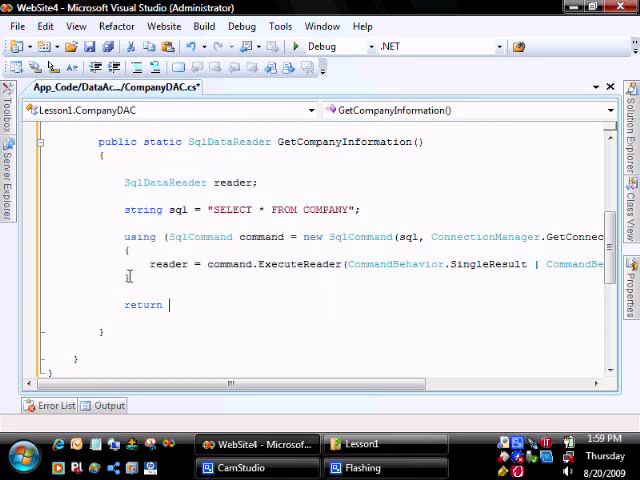
text(reader;)
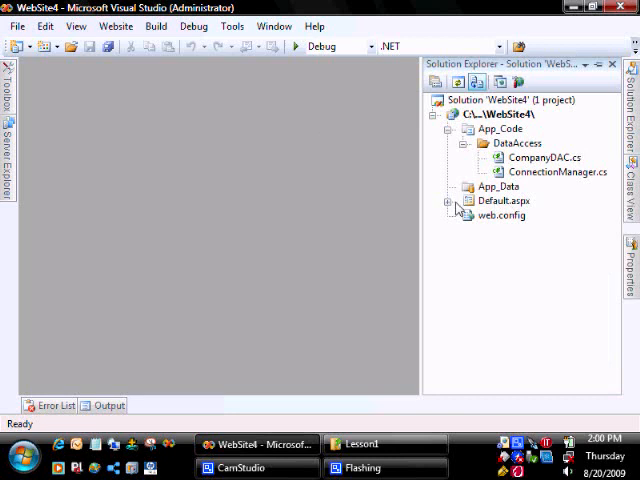
Open Default.aspx and add an asp:Label StatusLabel and an asp:GridView companyGridview in Source view
double_click(505, 200)
text(<asp:Label)
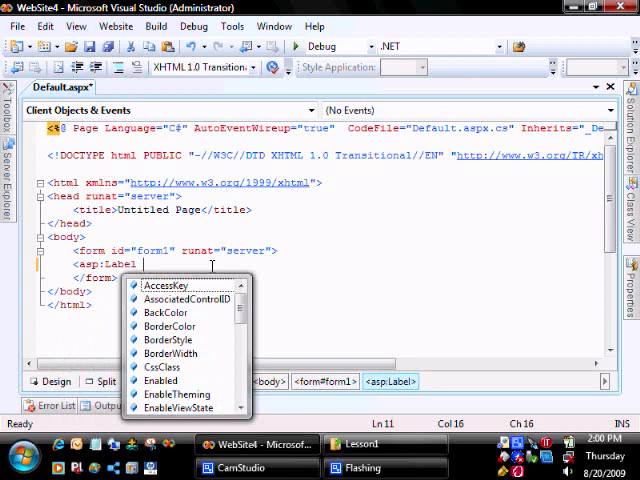
text(ID=)
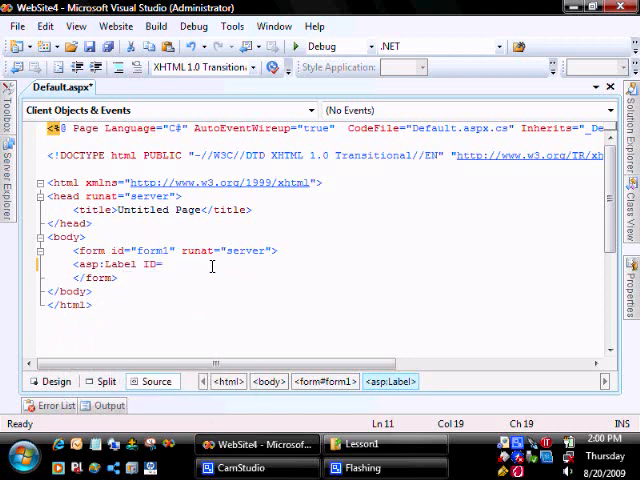
text("StatusLabel" runat="server)
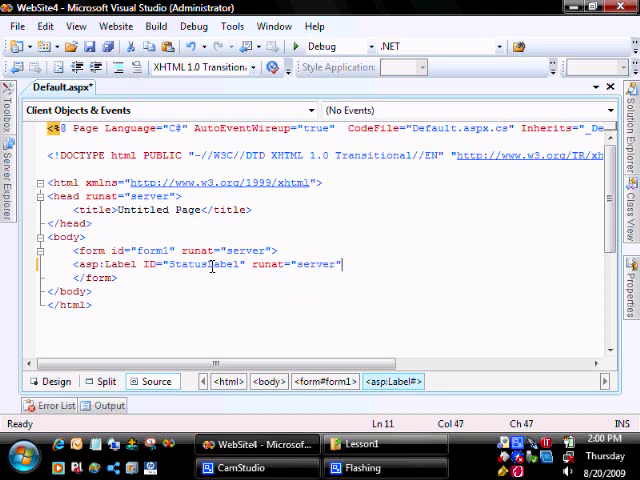
text(></asp:Label>)
text(<asp:GridView ID=)
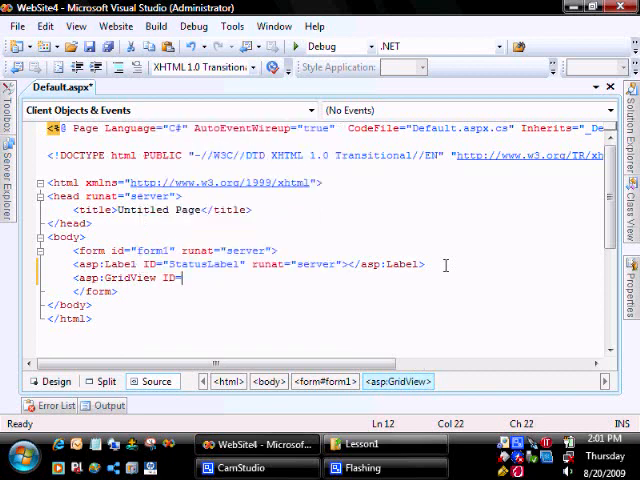
text(companyGrid)
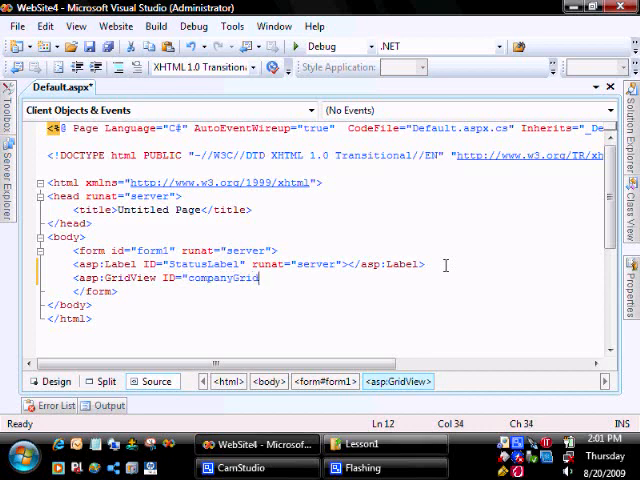
text(view)
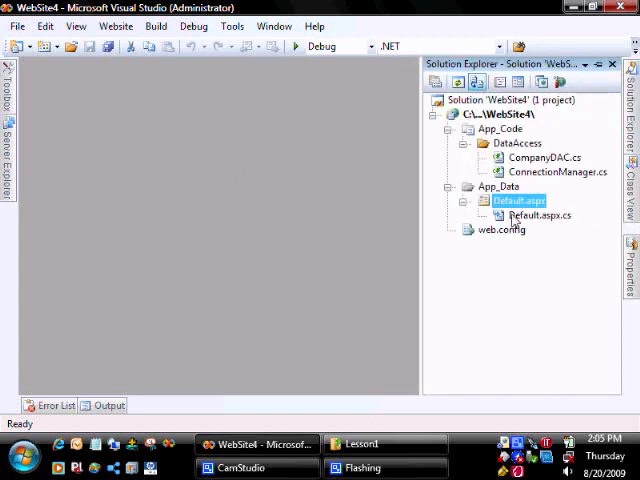
Open Default.aspx.cs and swap the System.Xml.Linq import for System.Data.SqlClient and Lesson1
double_click(539, 215)
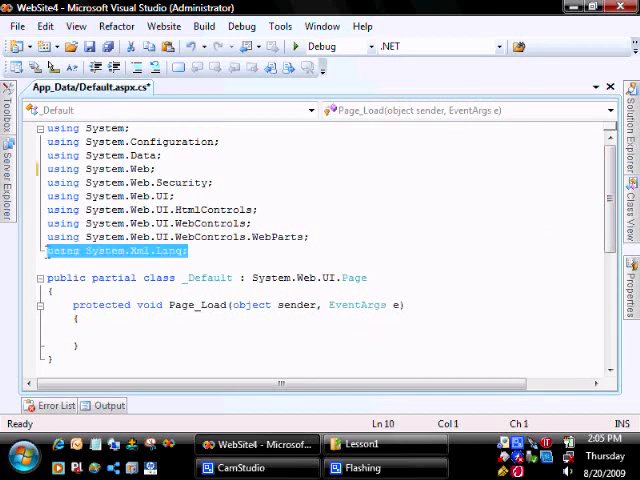
key(Delete)
text(using Syste)
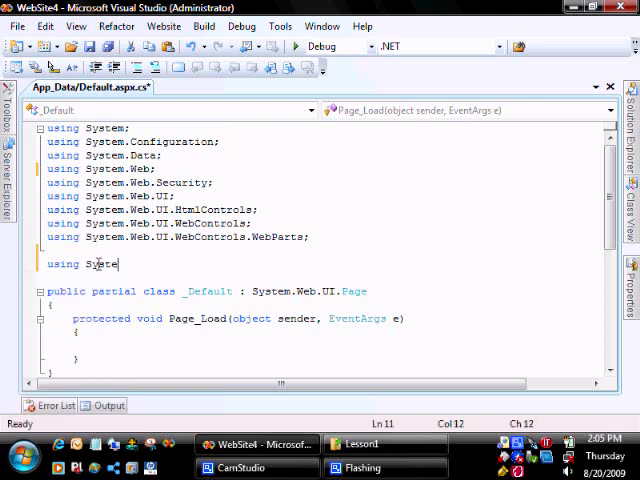
text(m.Data.SqlClient;)
text(using I)
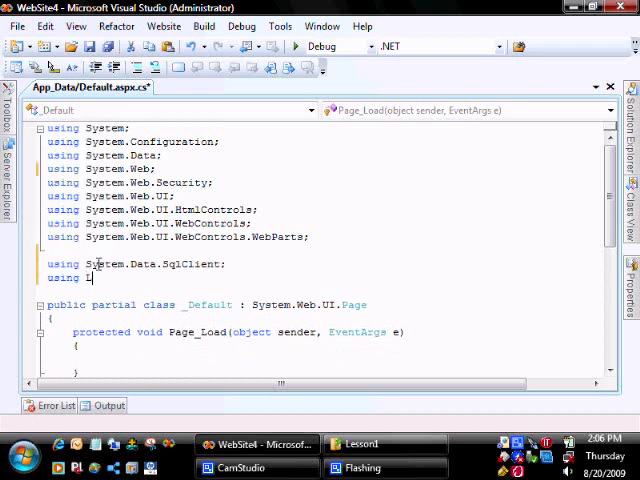
text(Lesson1;)
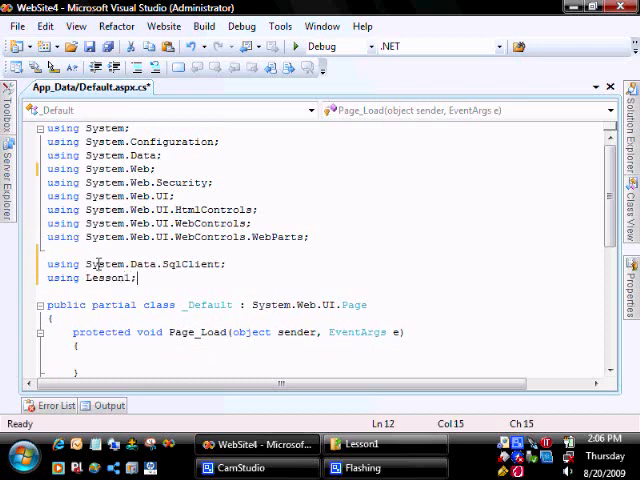
scroll(down, 3)
text(private)
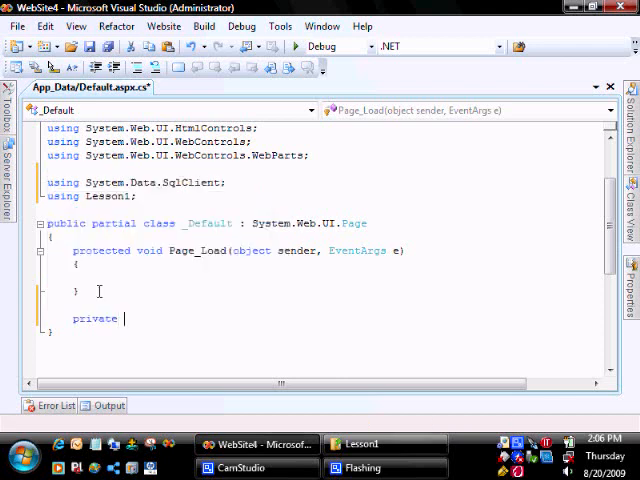
Declare a private void DisplayCompanyInformation() method containing a try block
text(void)
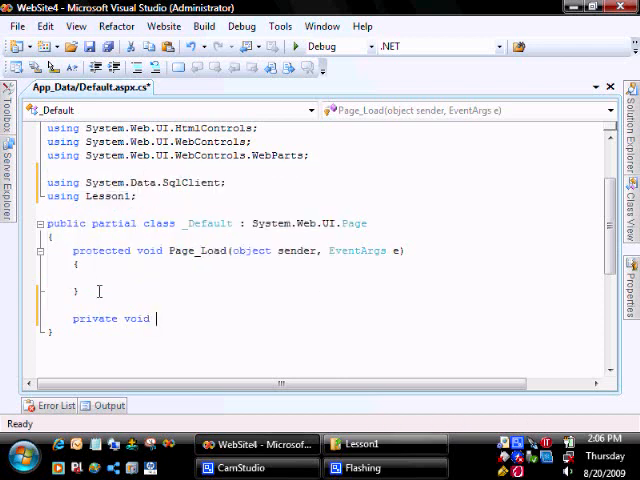
text(Display)
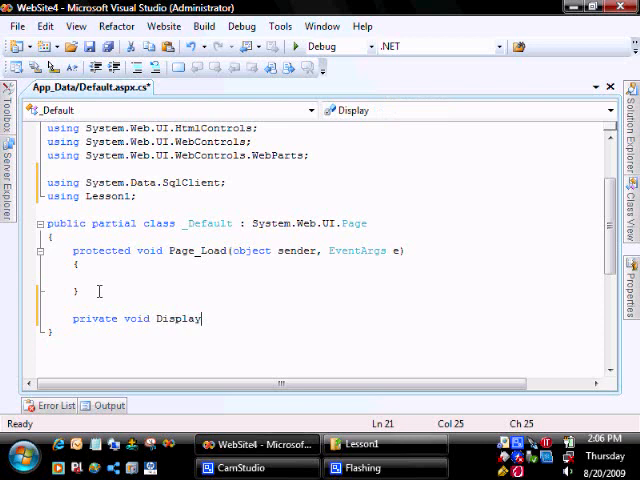
text(Company)
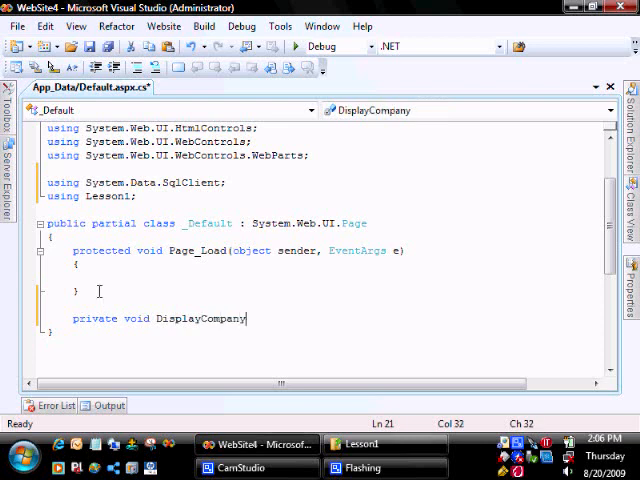
text(Information())
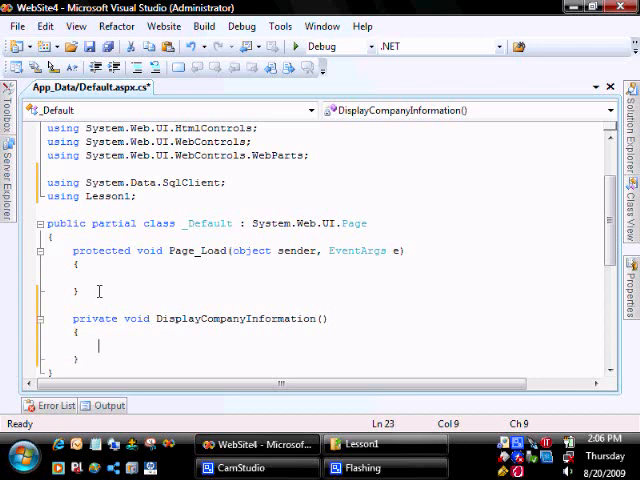
text(try)
text(using ()
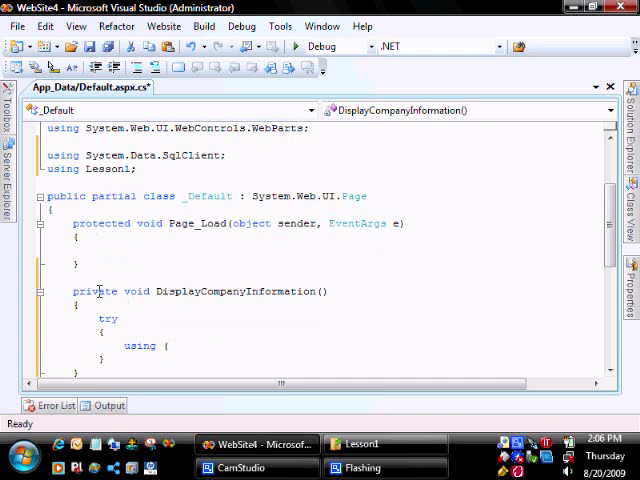
In the try block, bind companyGridview's DataSource to the CompanyDAC.GetCompanyInformation reader and call DataBind()
text(sqlda)
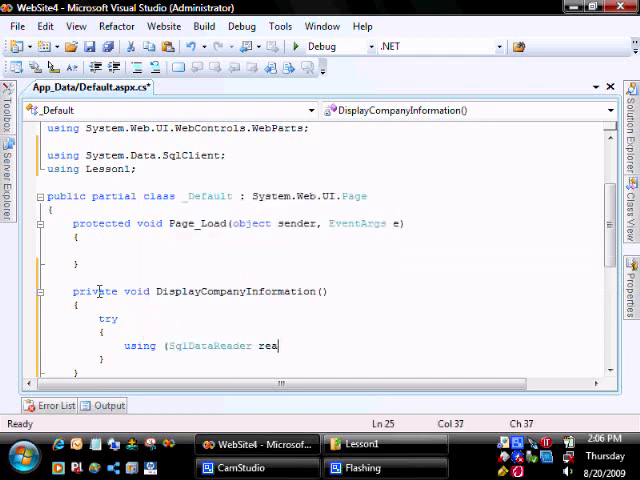
text(der =)
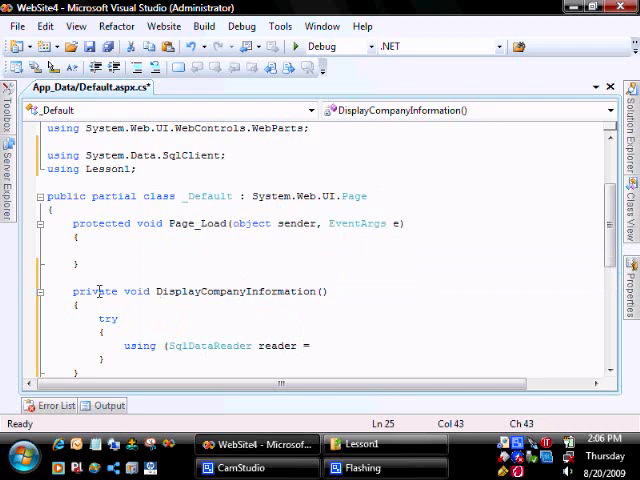
text(comp)
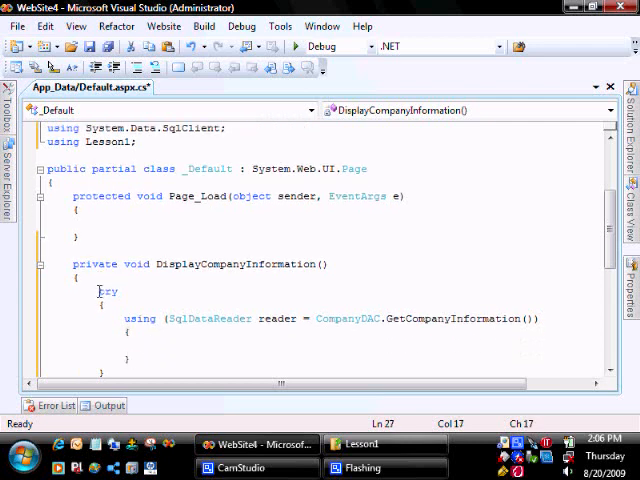
text(companyGridview)
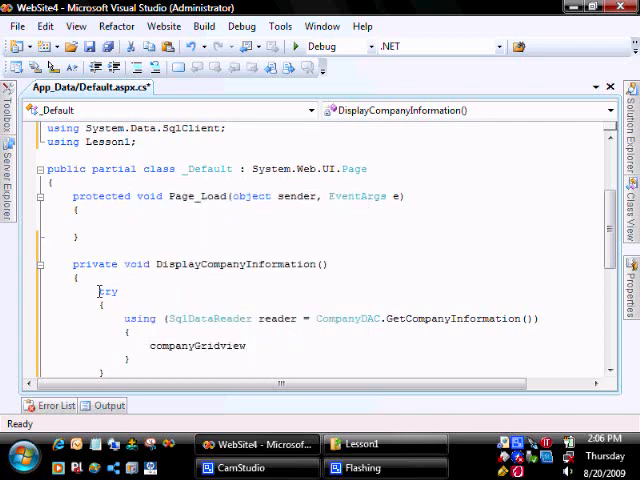
text(.da)
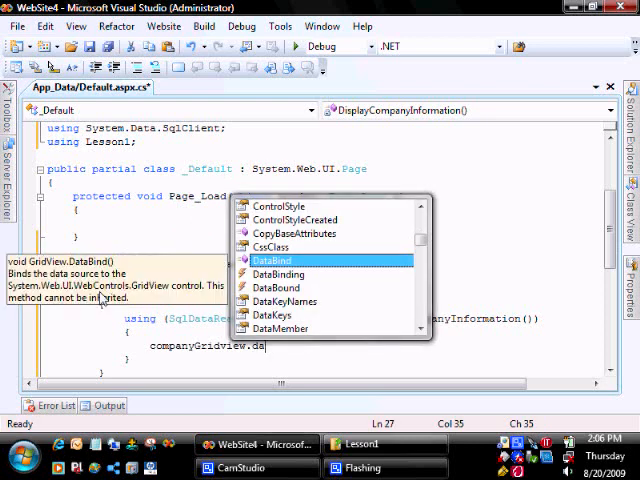
text(DataSource = reader;)
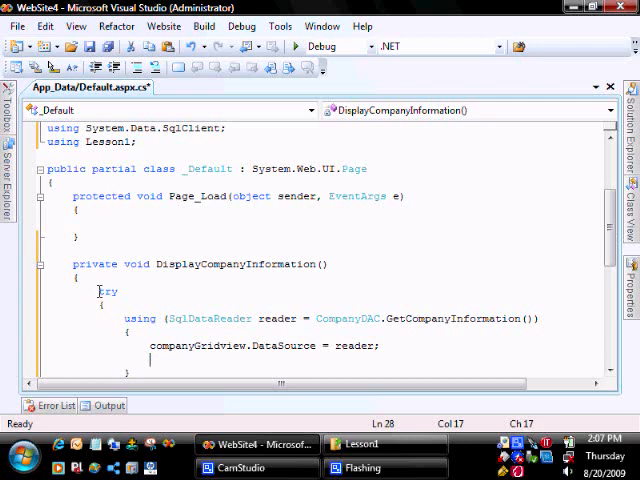
text(companyGridview.DataBind();)
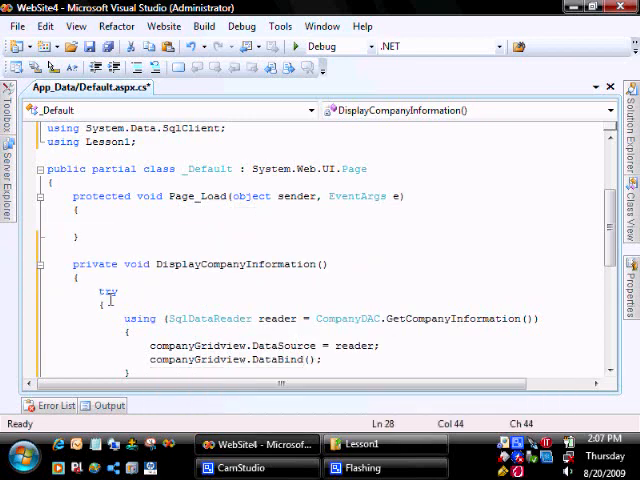
scroll(down, 3)
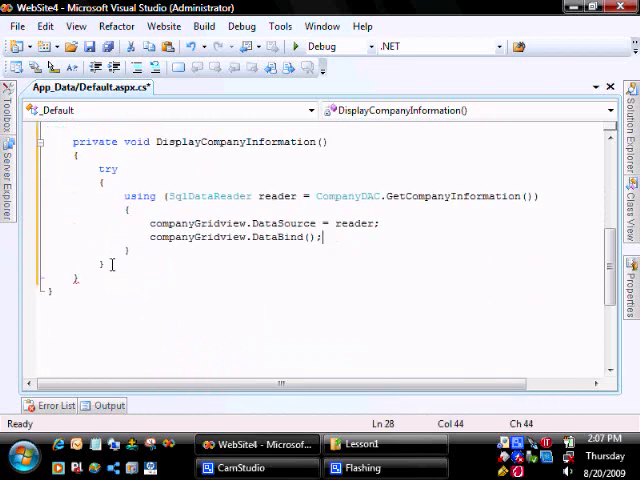
Add catch (SqlException ex) setting StatusLabel.Text = ex.Message
text(catch)
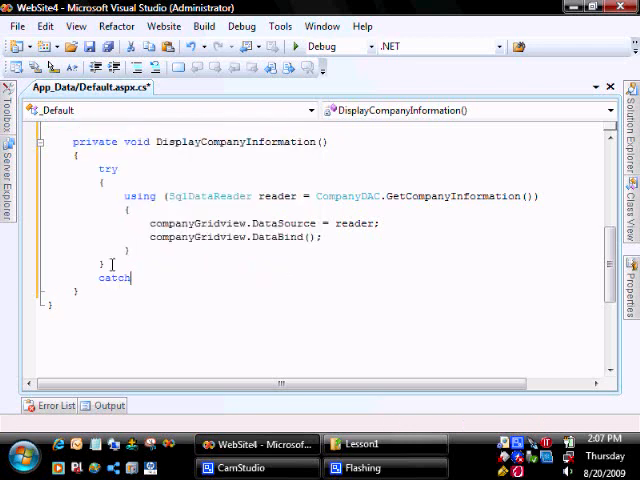
text(()
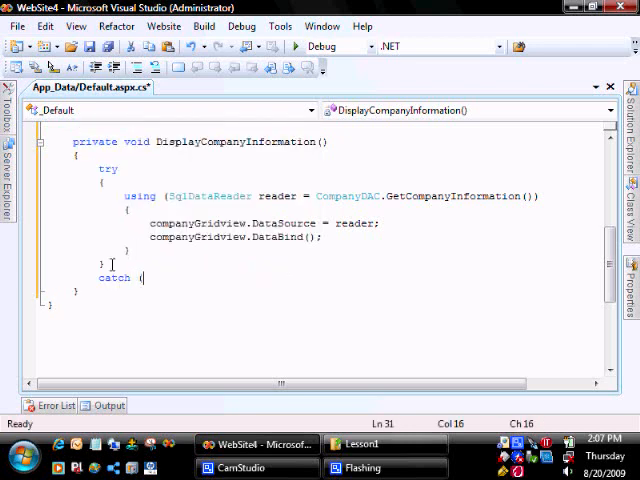
text(SqlException ex)
text(StatusLabel)
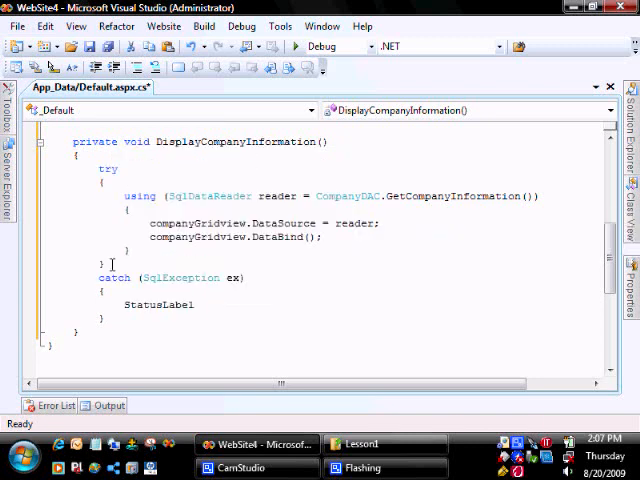
text(.)
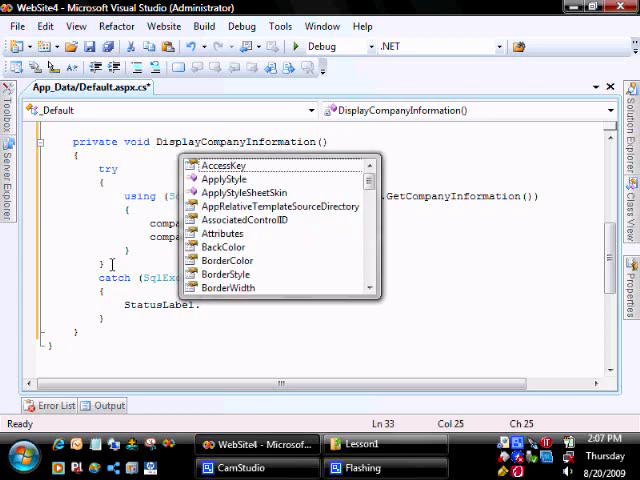
text(.Text = ex.Message)
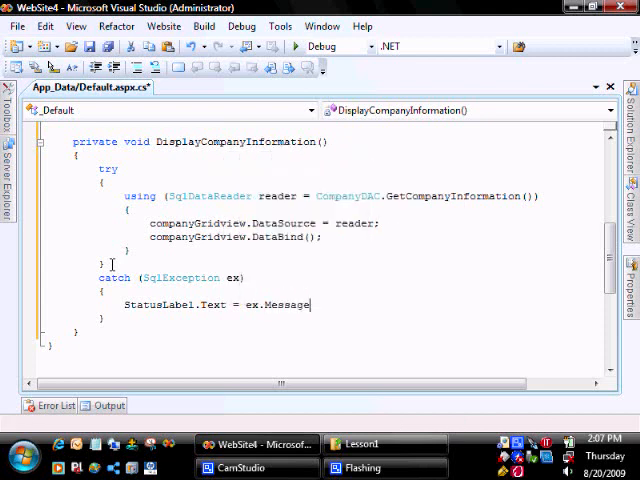
text(;)
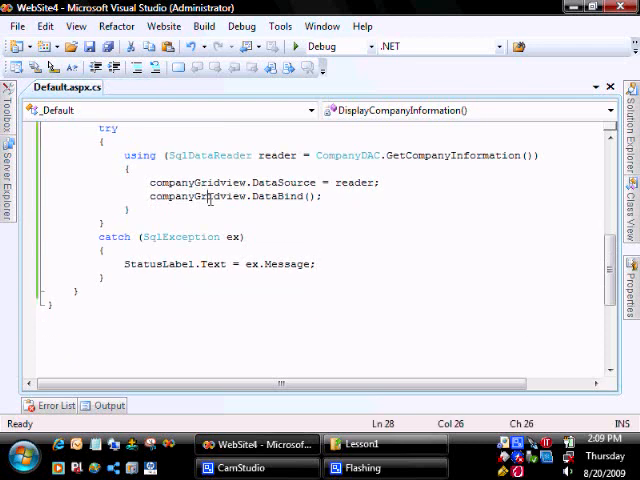
Add a DisplayCompanyInformation(); call inside Page_Load
scroll(up, 3)
text(DisplayCompanyInformation)
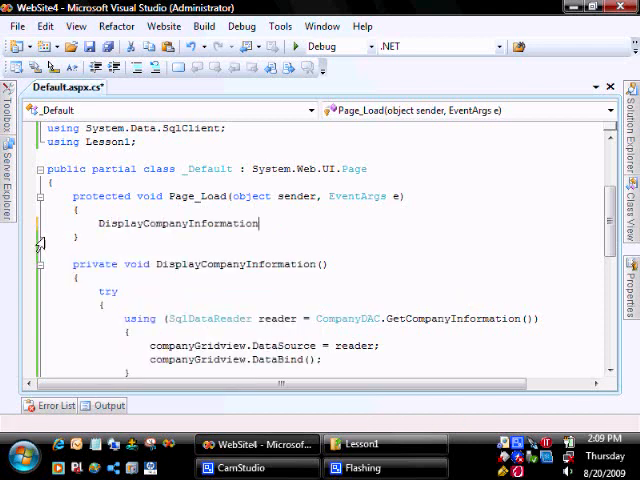
text(();)
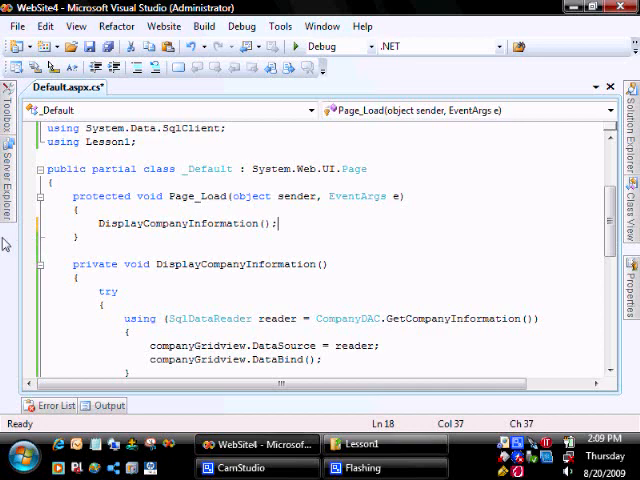